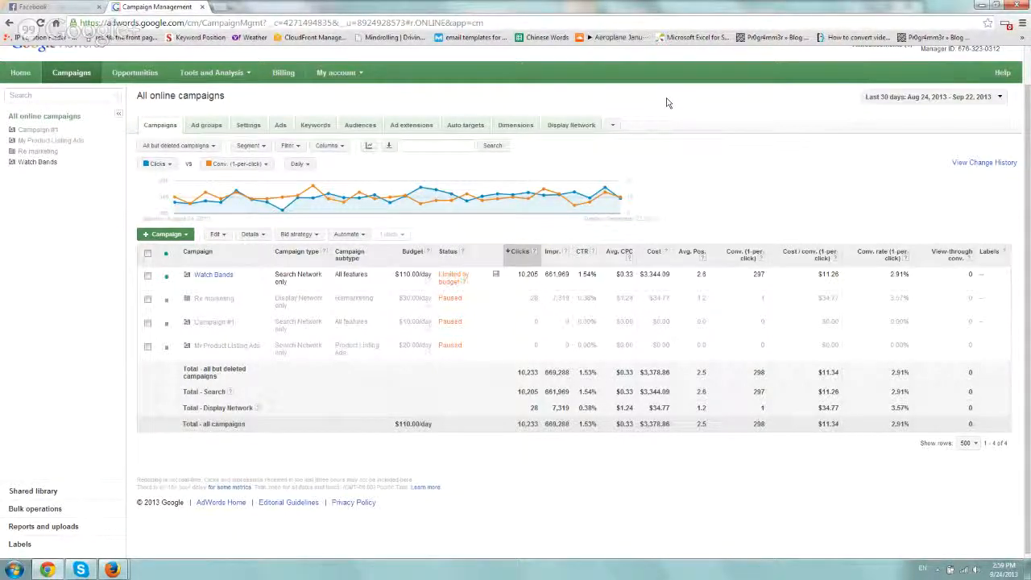
Step: Open the Tools and Analysis dropdown from the all online campaigns overview
{"action": "left_click", "coordinate": [211, 72]}
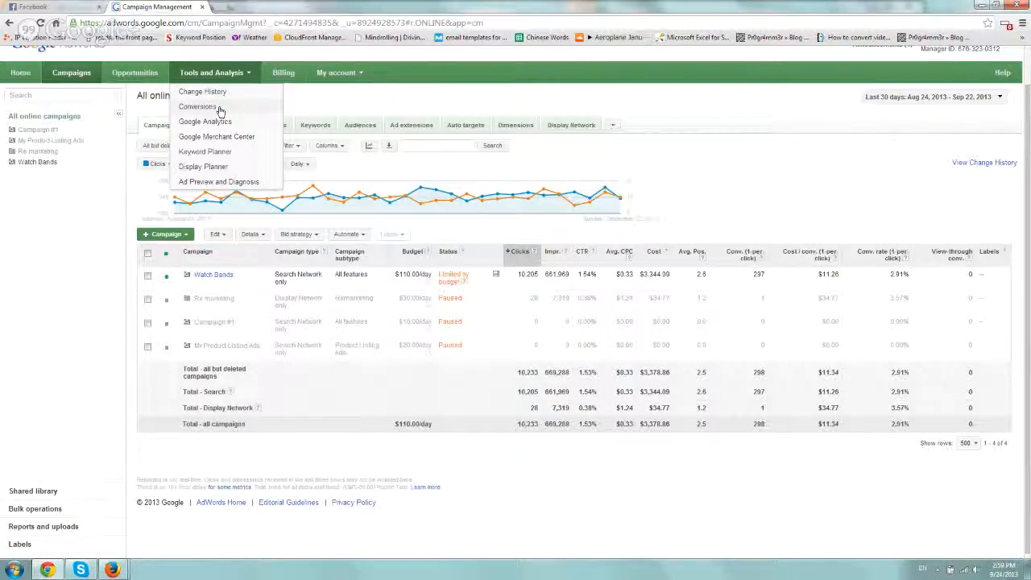
Step: Go to the All conversions page showing the Analytics Transactions conversion
{"action": "left_click", "coordinate": [197, 106]}
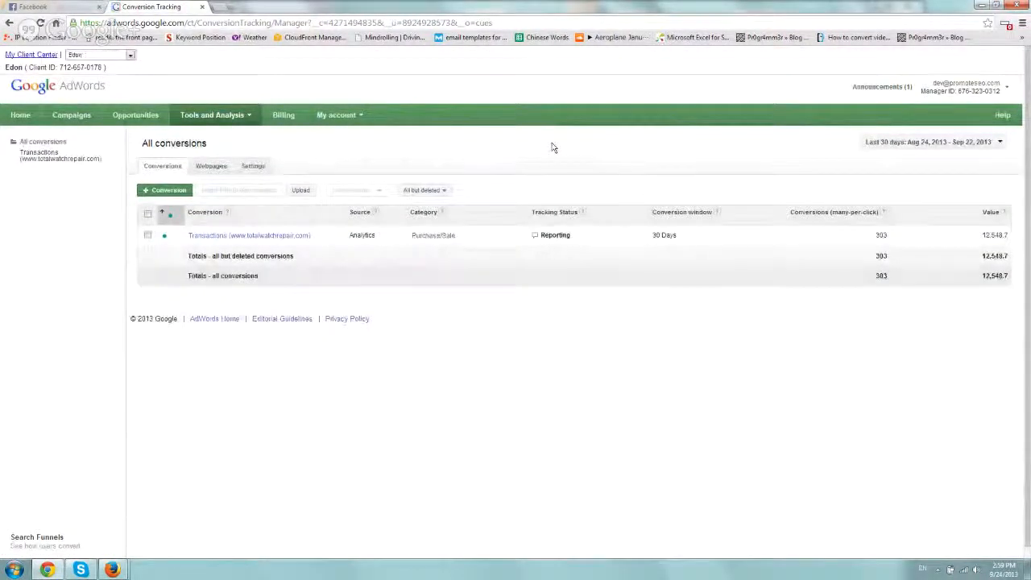
{"action": "mouse_move", "coordinate": [537, 235]}
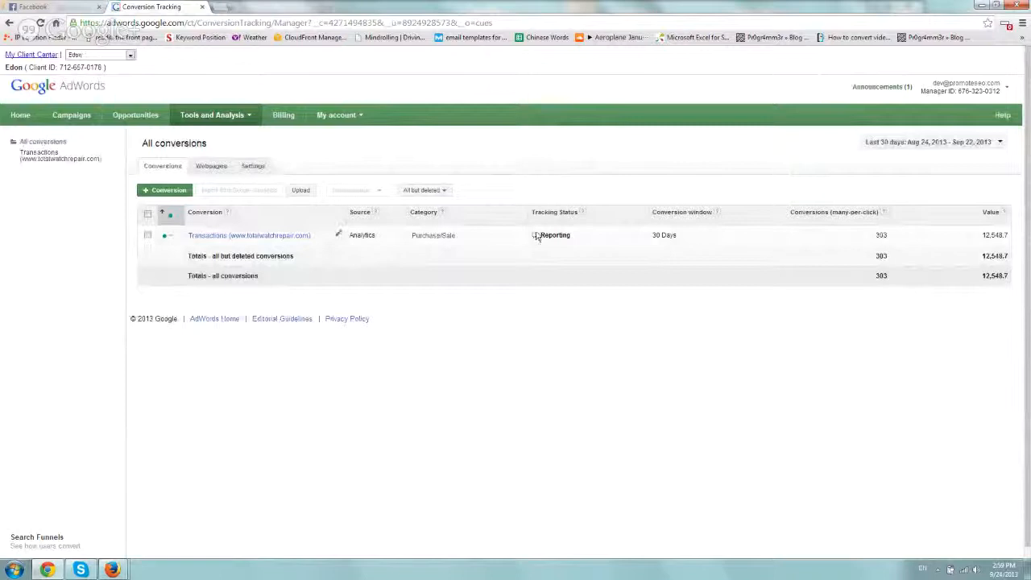